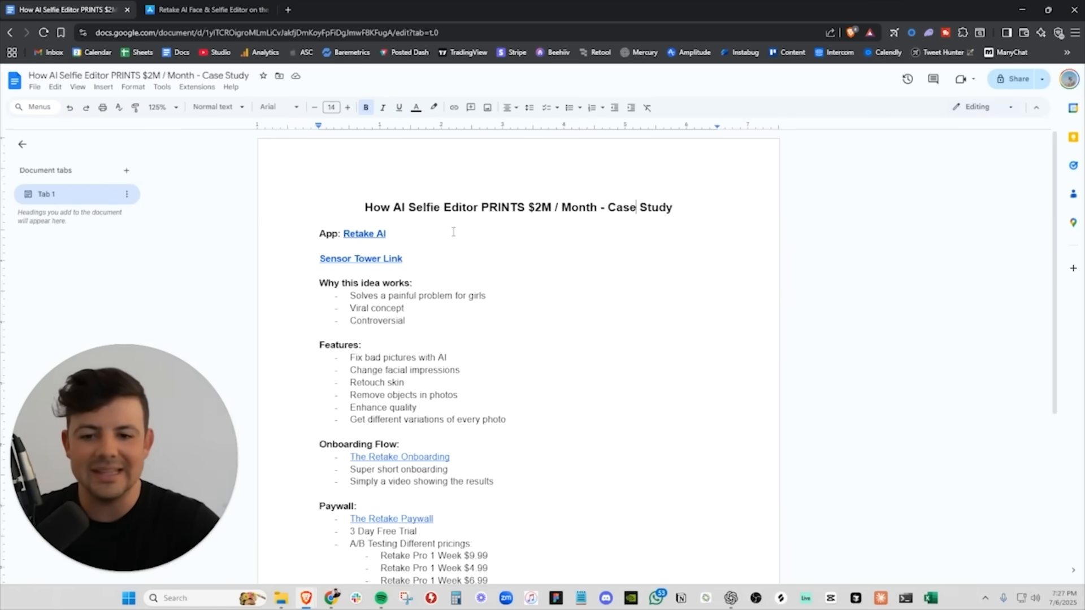
Check the App Store listing and Sensor Tower stats (400K downloads, $2M revenue), then return to the doc
{"action": "scroll", "scroll_direction": "down", "scroll_amount": 3}
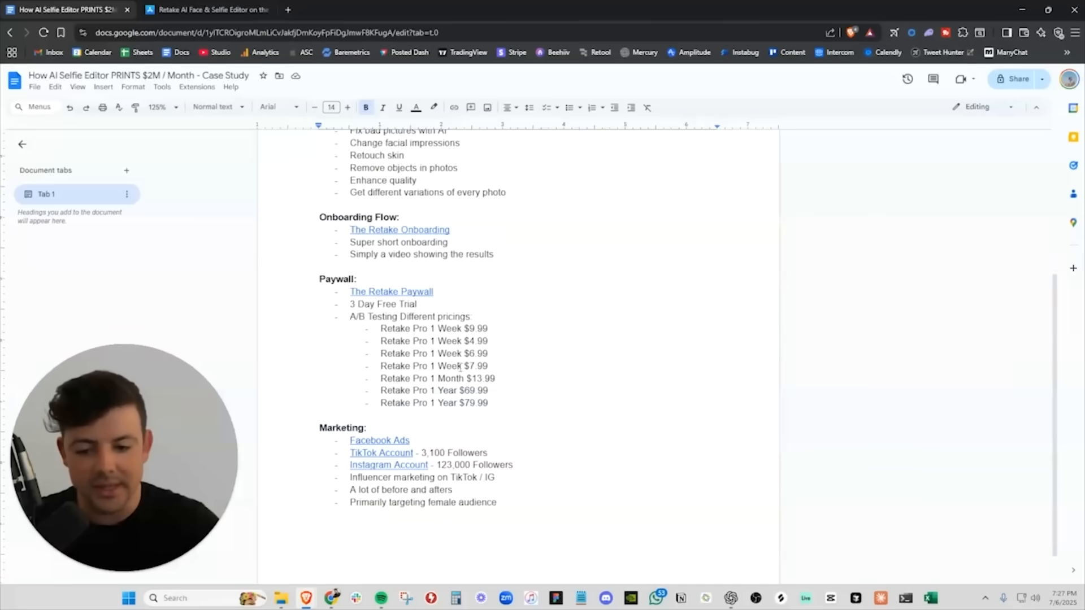
{"action": "scroll", "scroll_direction": "up", "scroll_amount": 3}
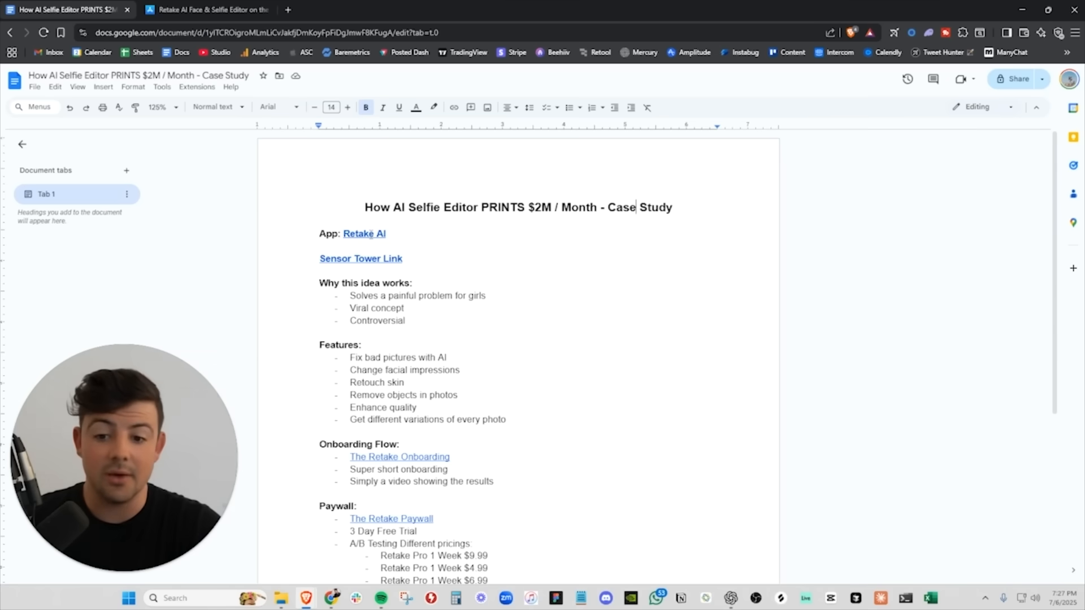
{"action": "left_click", "coordinate": [200, 9]}
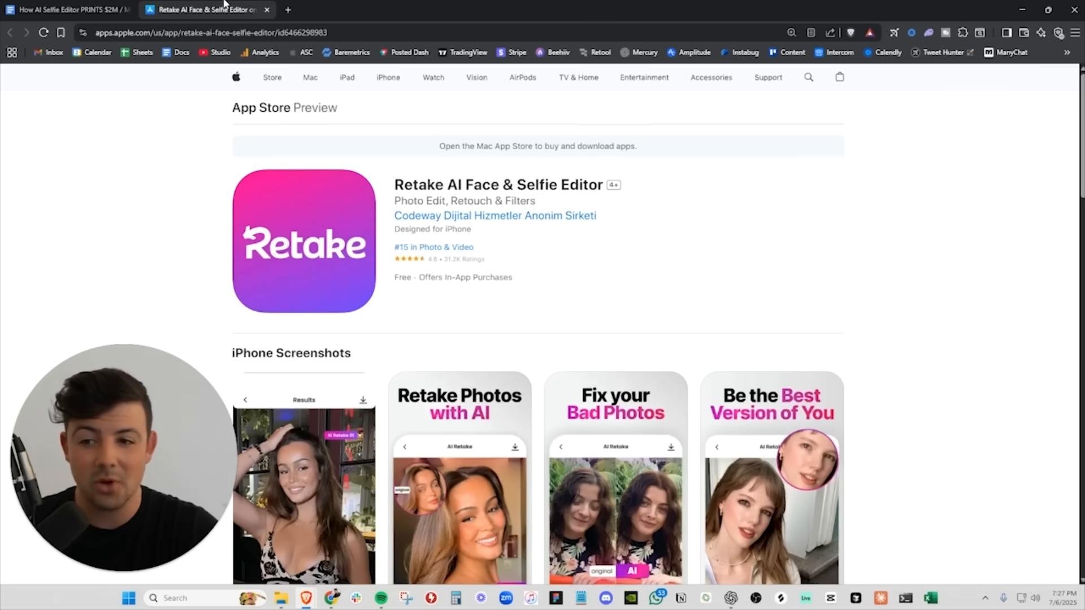
{"action": "left_click", "coordinate": [65, 9]}
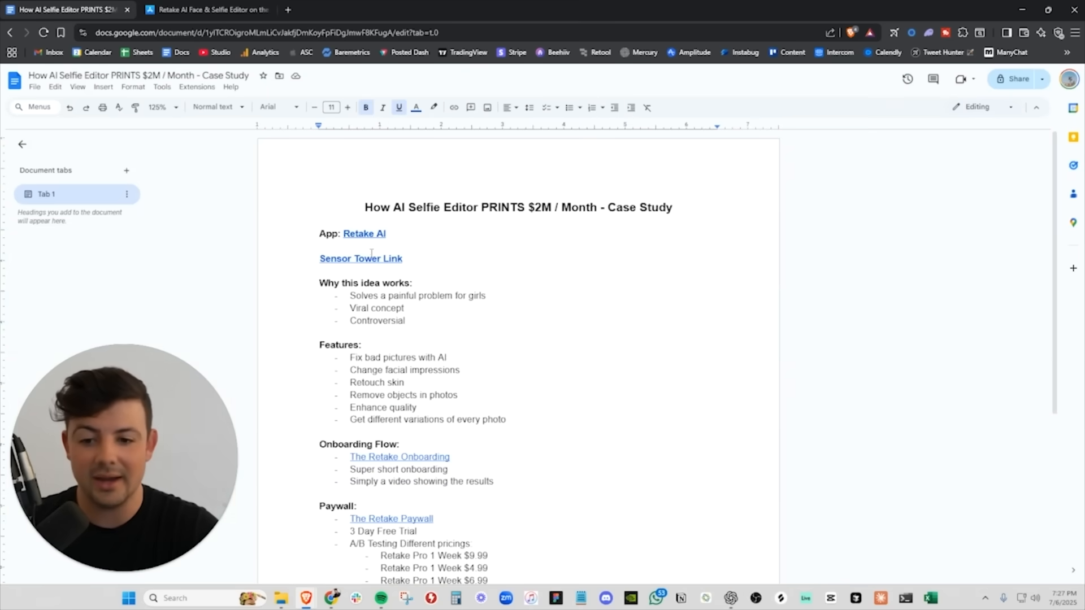
{"action": "left_click", "coordinate": [361, 258]}
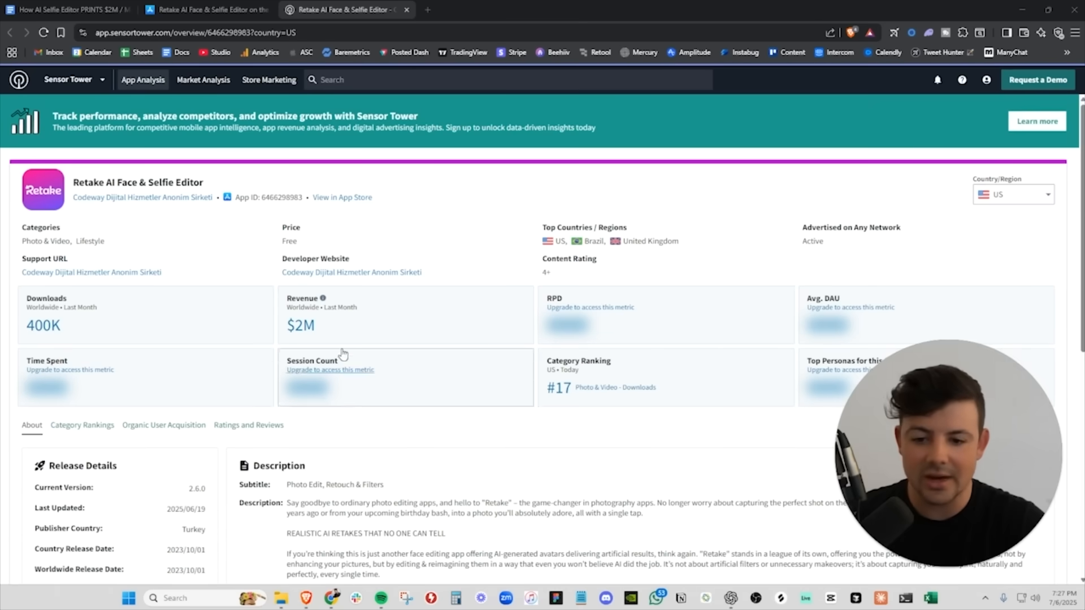
{"action": "mouse_move", "coordinate": [314, 311]}
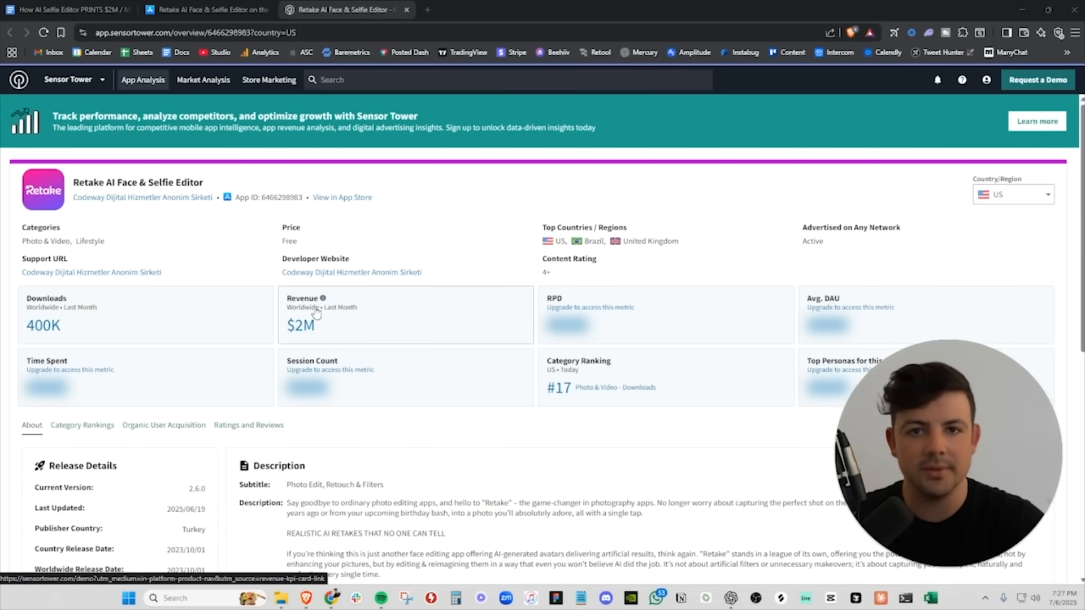
{"action": "left_click", "coordinate": [66, 10]}
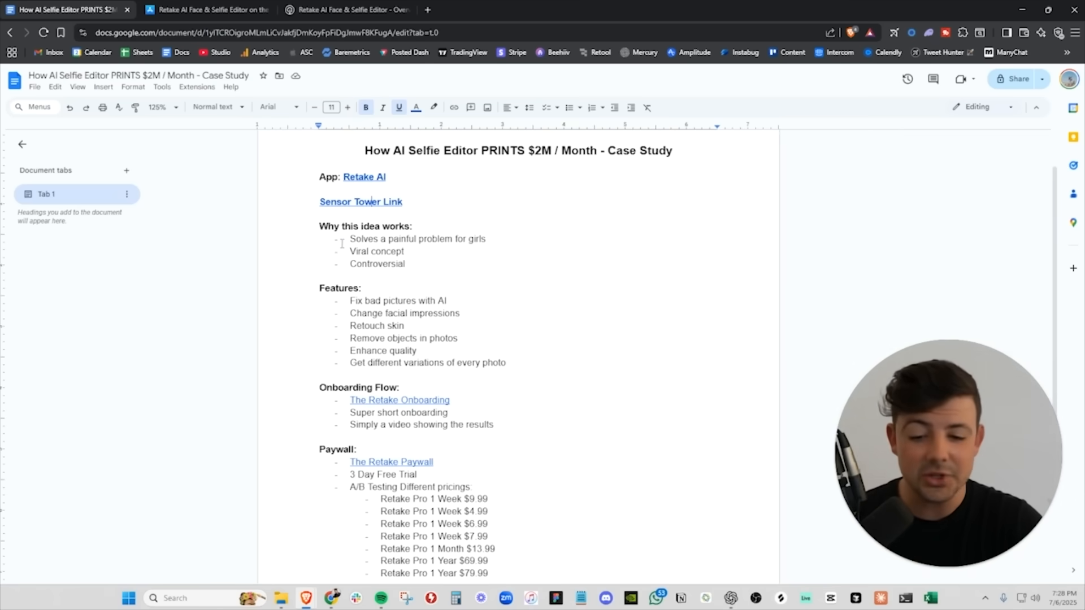
{"action": "scroll", "scroll_direction": "down", "scroll_amount": 3}
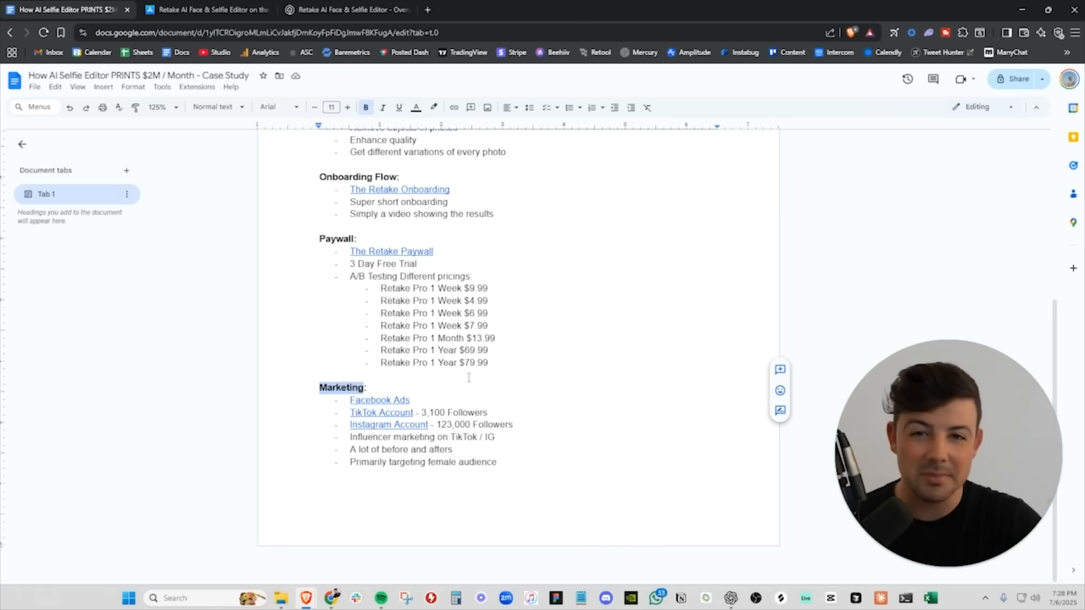
{"action": "left_click", "coordinate": [339, 10]}
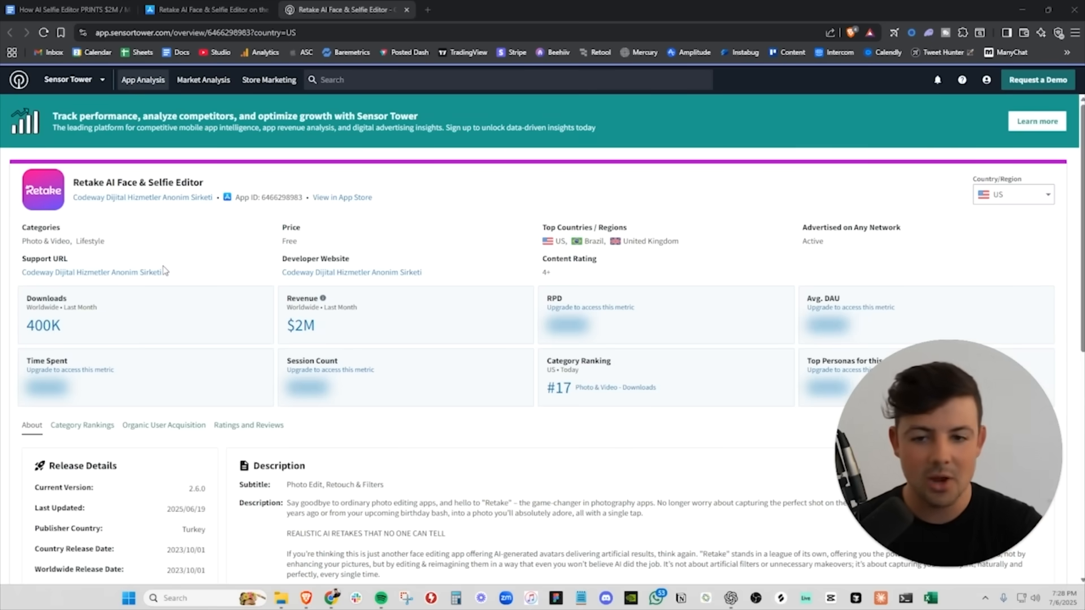
{"action": "left_click", "coordinate": [62, 10]}
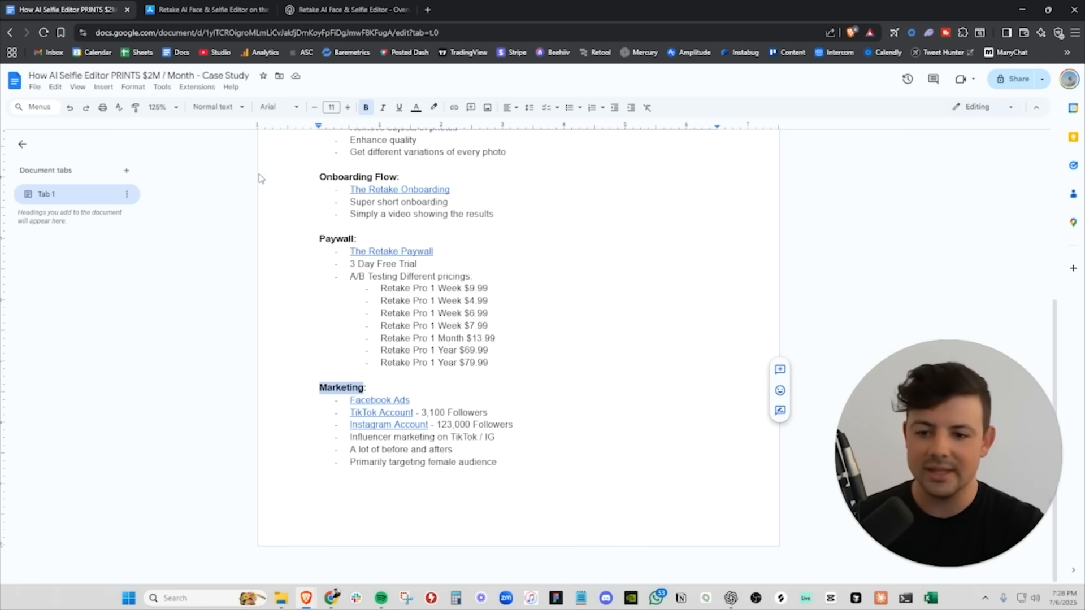
{"action": "scroll", "scroll_direction": "up", "scroll_amount": 3}
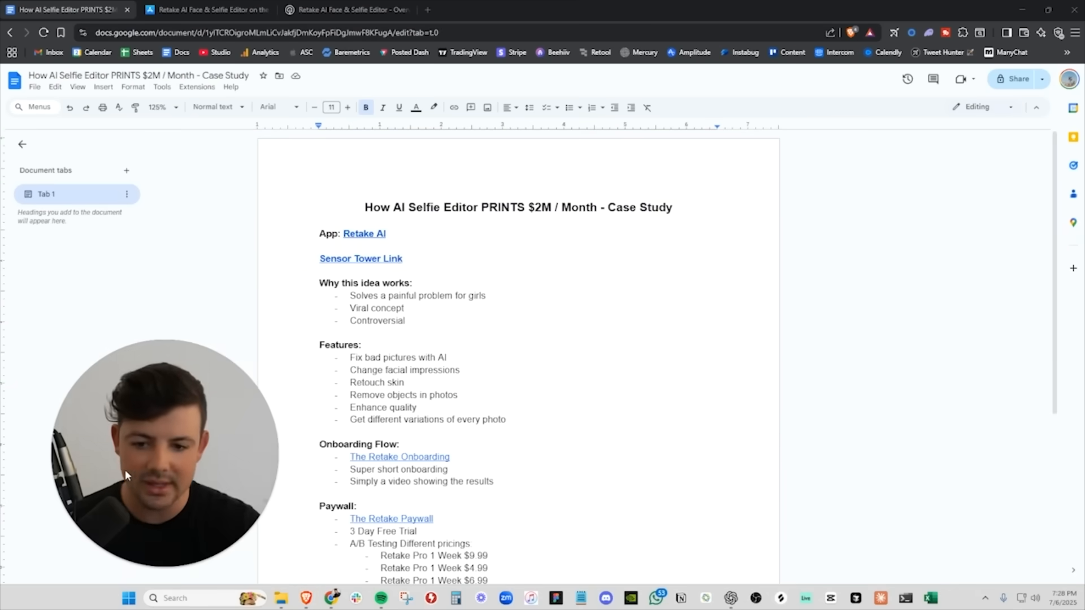
{"action": "left_click", "coordinate": [201, 9]}
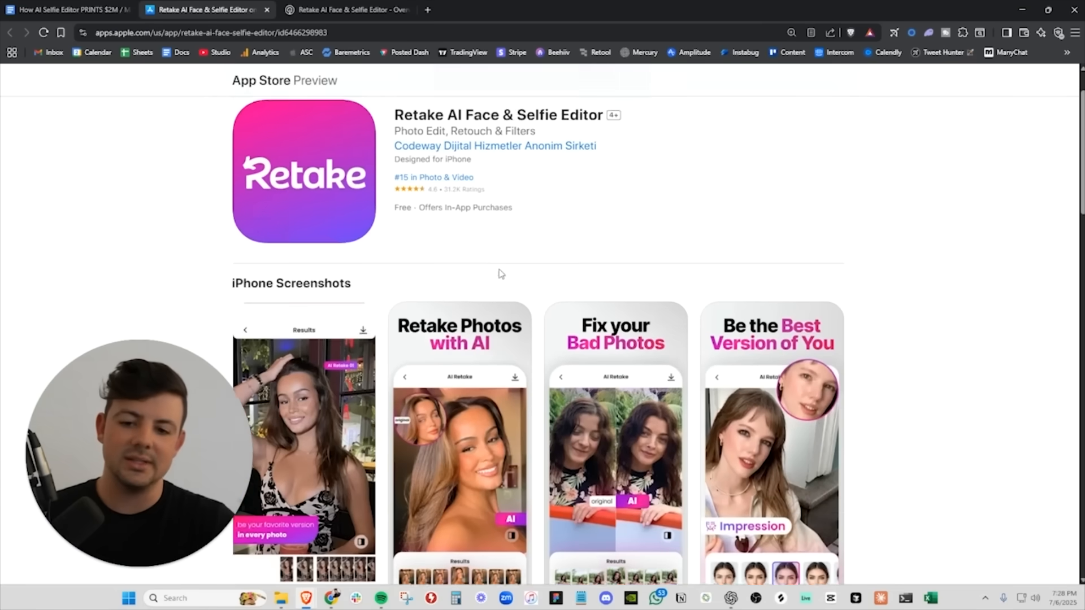
{"action": "scroll", "scroll_direction": "down", "scroll_amount": 3}
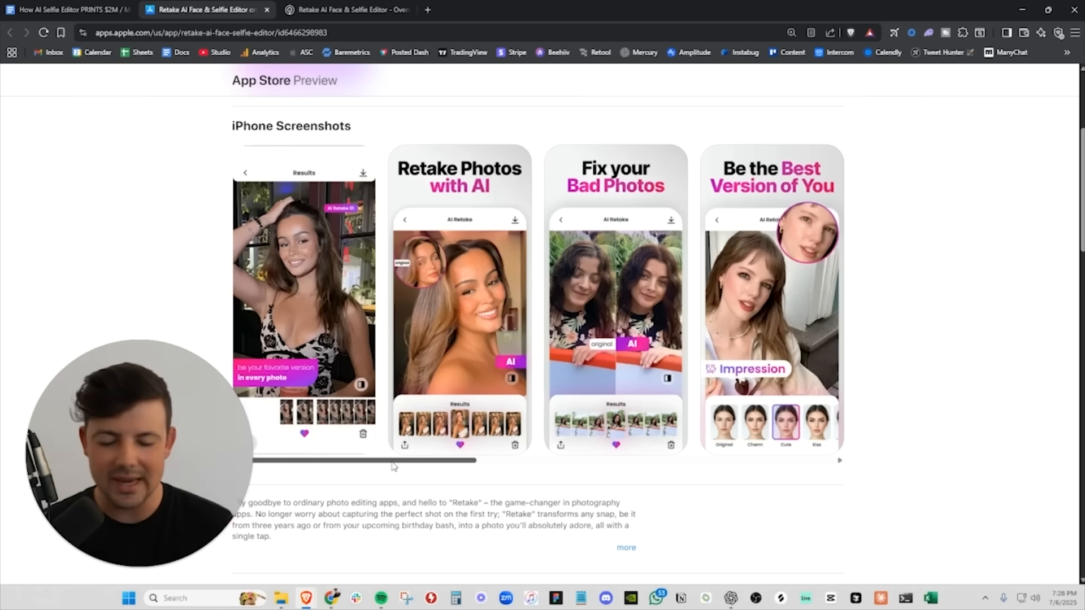
{"action": "scroll", "scroll_direction": "up", "scroll_amount": 3}
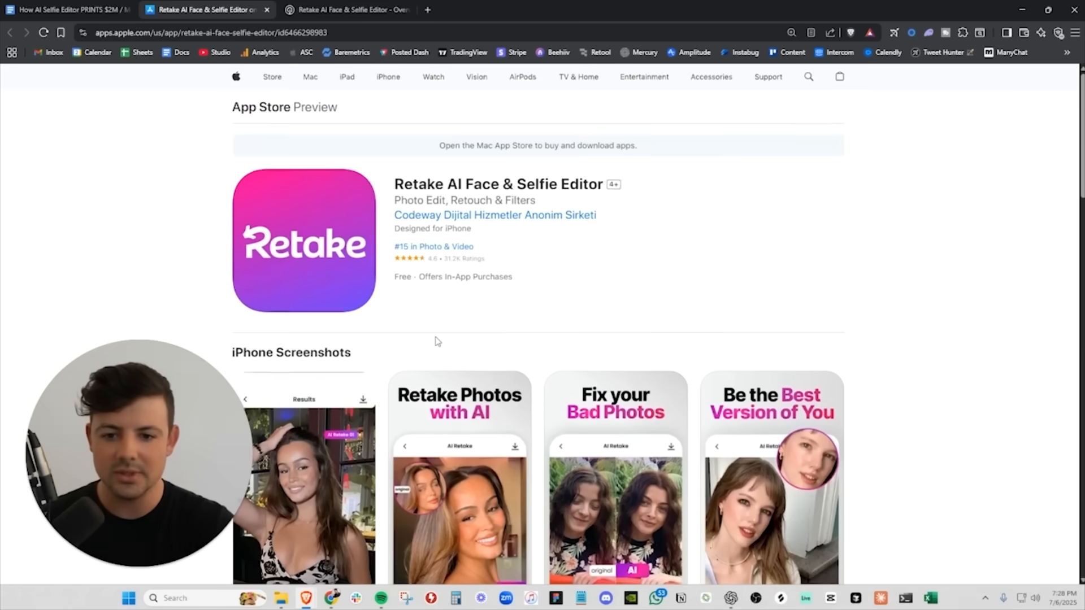
{"action": "scroll", "scroll_direction": "down", "scroll_amount": 3}
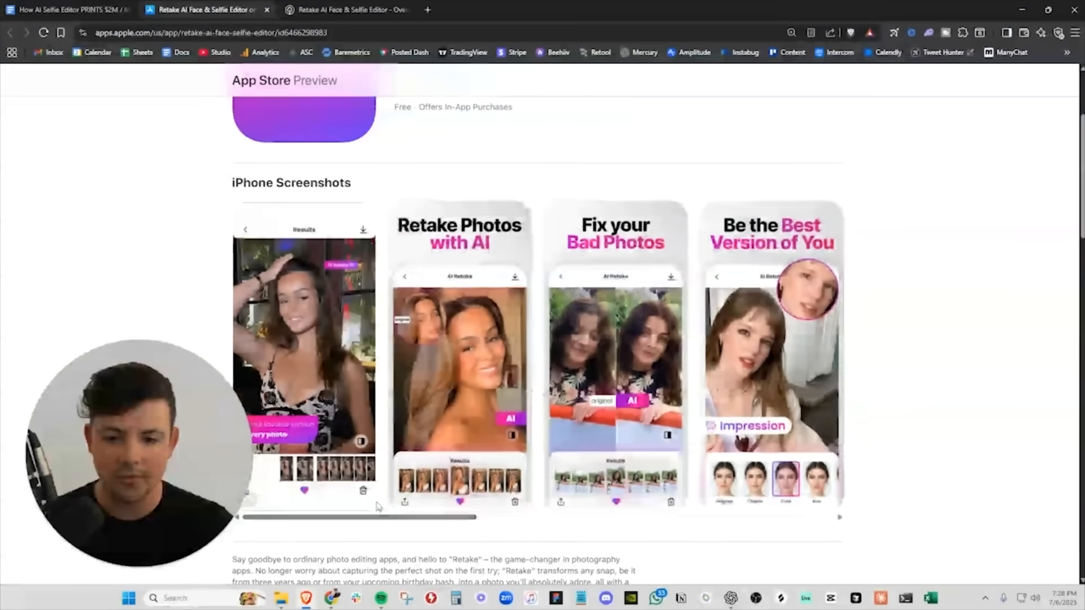
{"action": "left_click", "coordinate": [65, 9]}
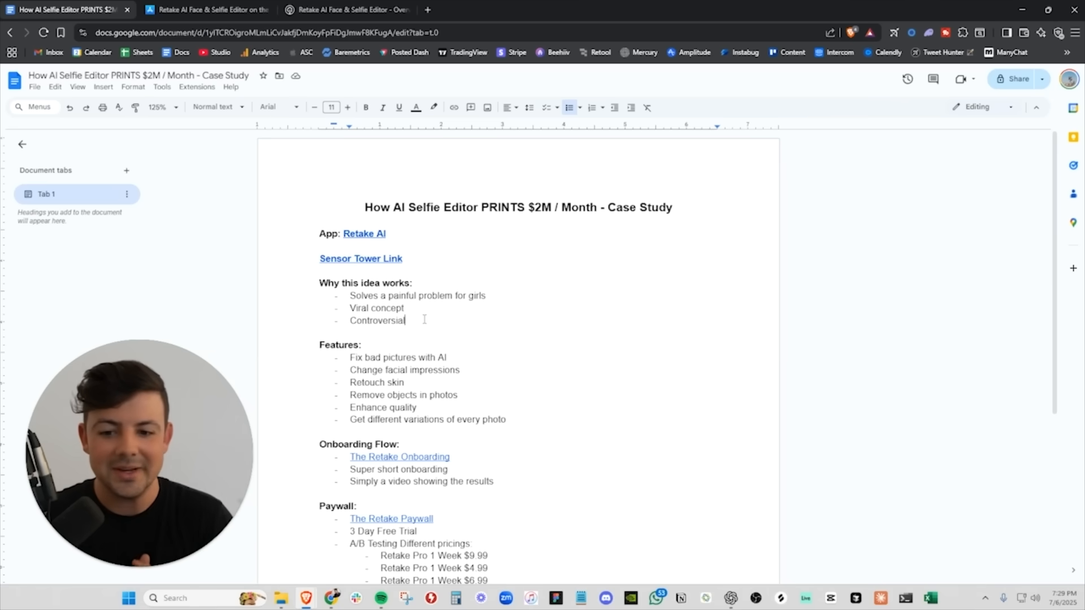
Highlight 'Controversial' and 'Fix bad pictures with AI', then bring up the App Store screenshots
{"action": "double_click", "coordinate": [377, 320]}
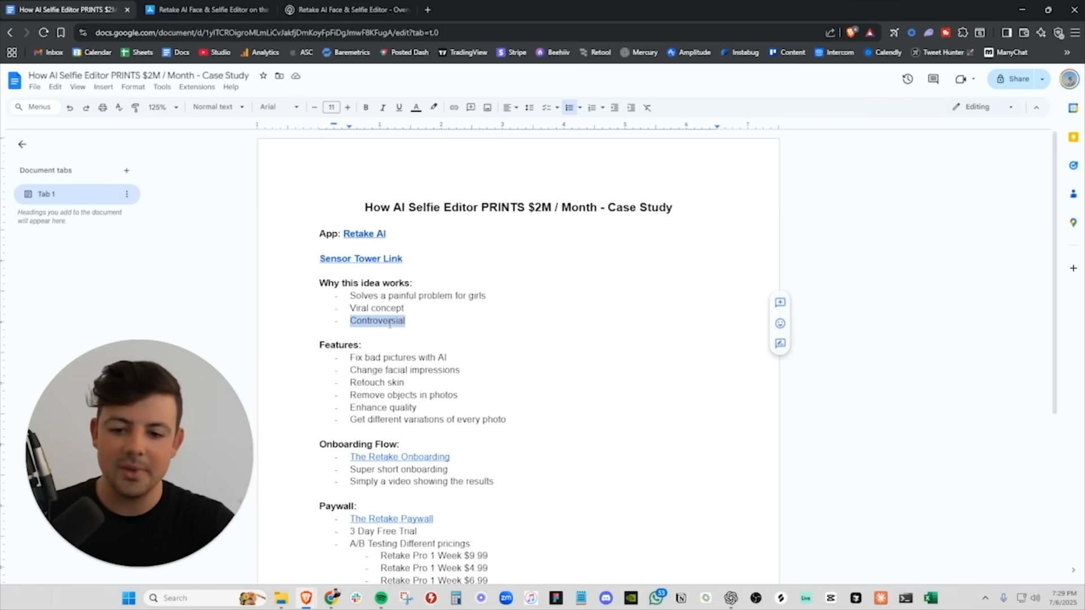
{"action": "double_click", "coordinate": [376, 308]}
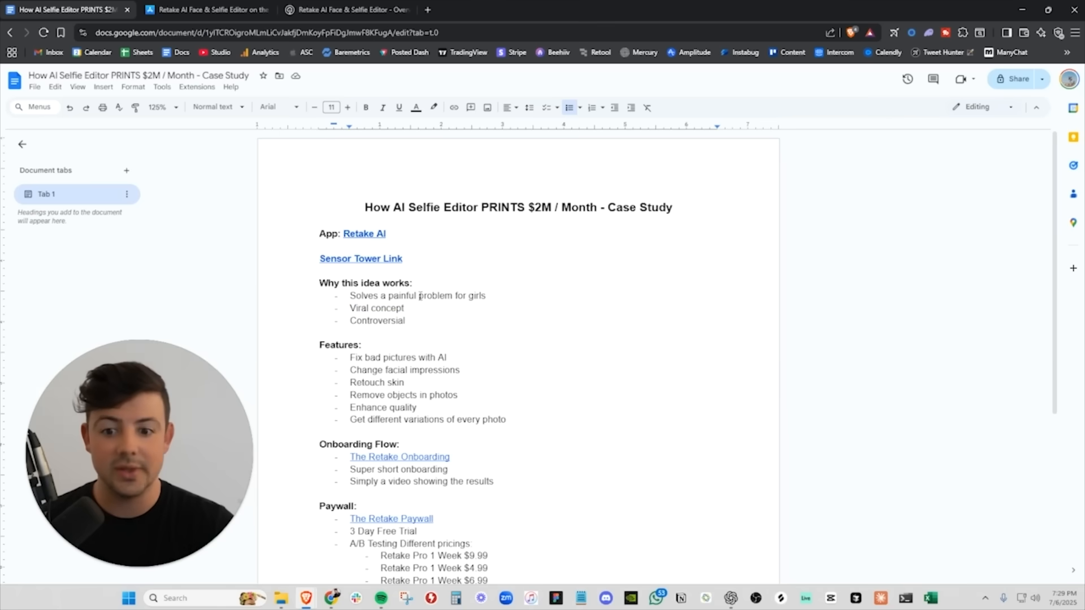
{"action": "scroll", "scroll_direction": "up", "scroll_amount": 3}
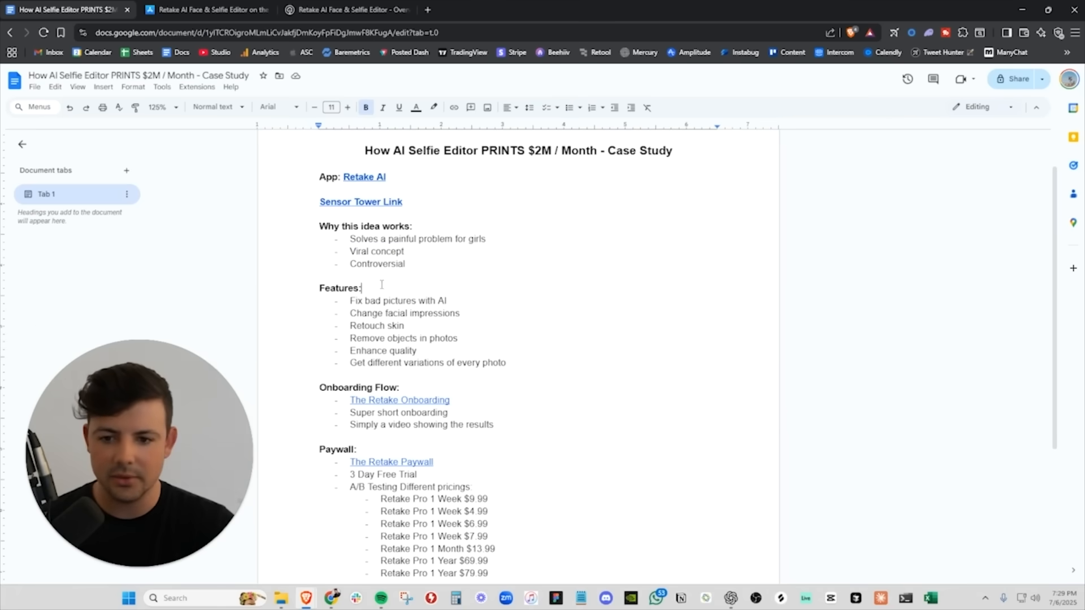
{"action": "double_click", "coordinate": [397, 300]}
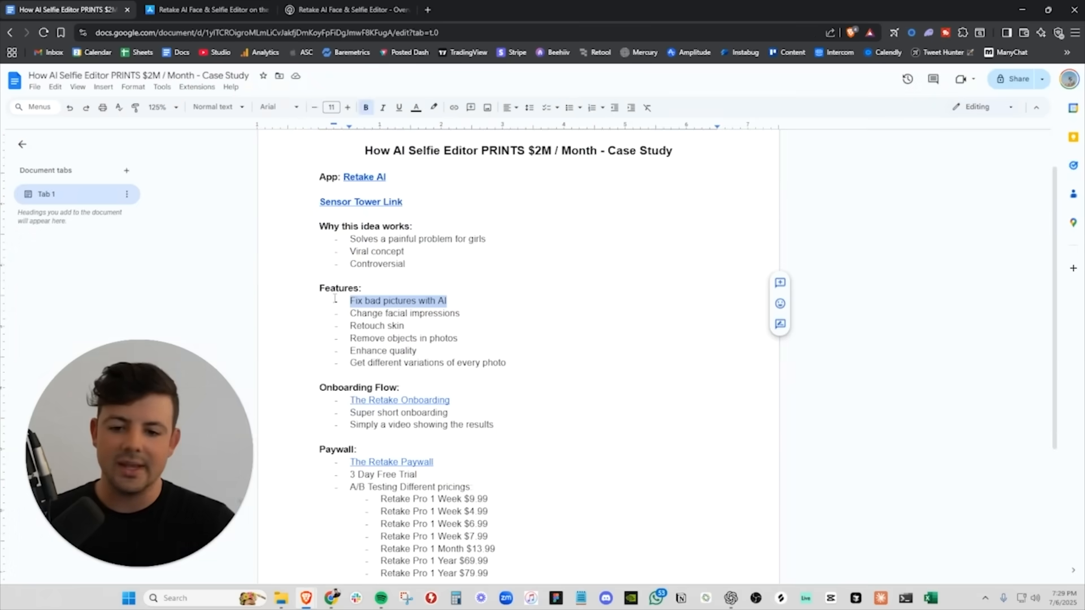
{"action": "left_click", "coordinate": [204, 9]}
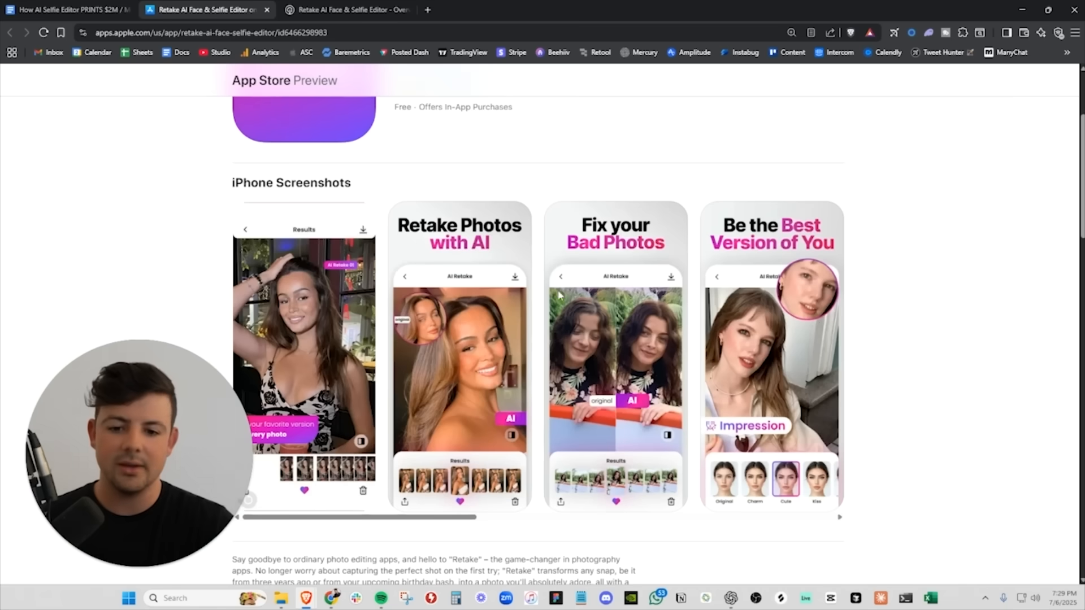
{"action": "left_click", "coordinate": [65, 10]}
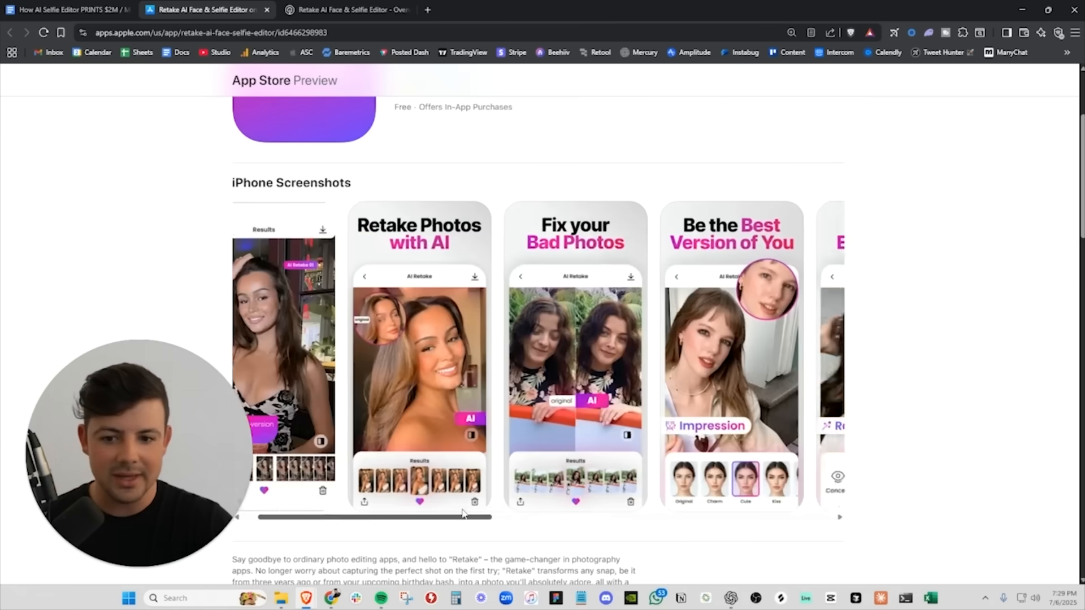
{"action": "scroll", "scroll_direction": "down", "scroll_amount": 3}
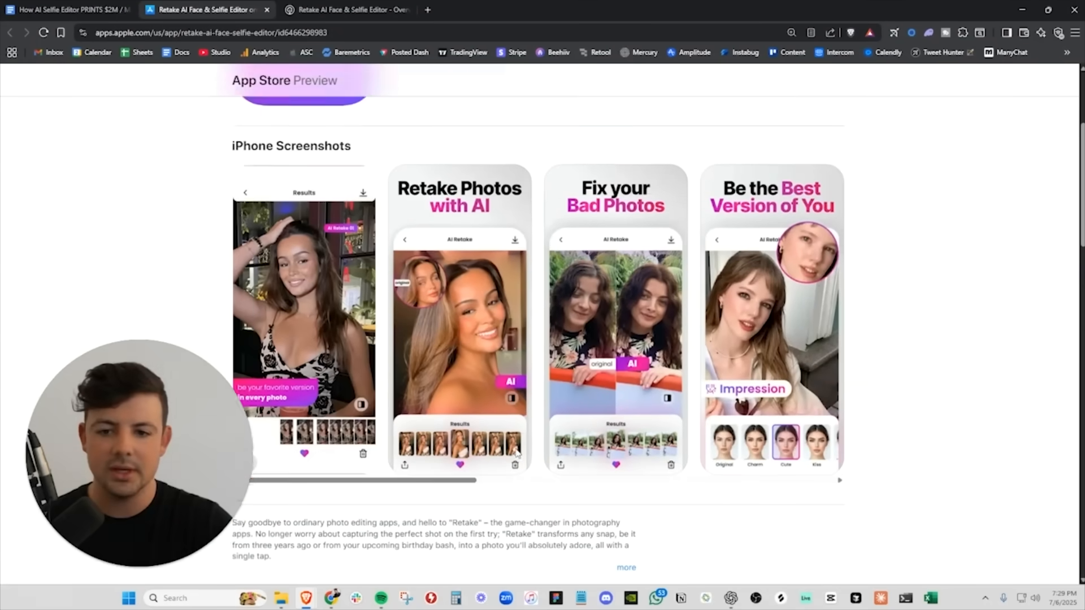
{"action": "scroll", "scroll_direction": "up", "scroll_amount": 3}
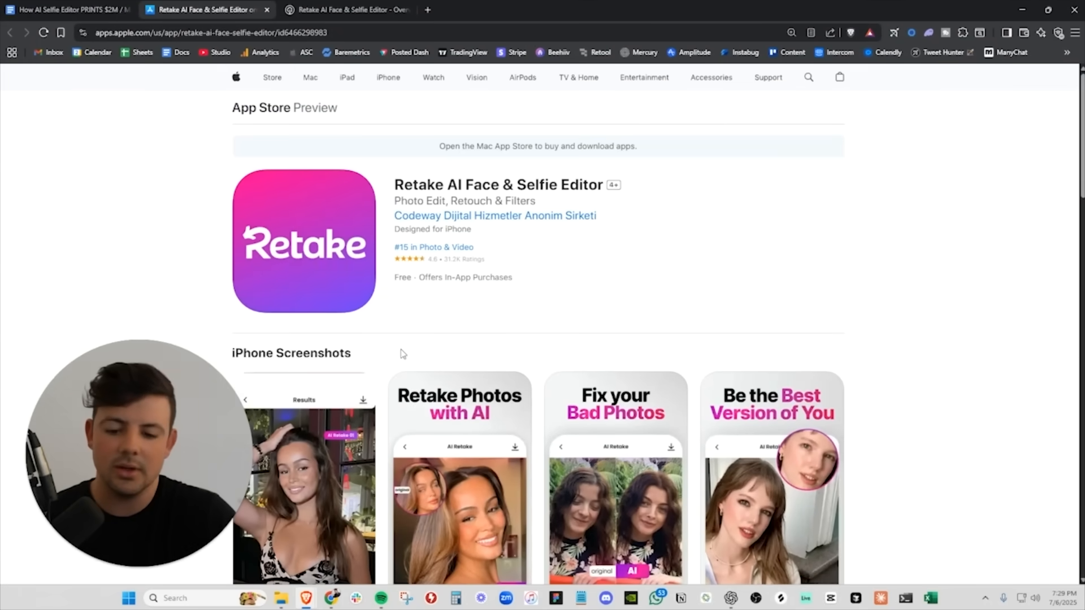
{"action": "scroll", "scroll_direction": "down", "scroll_amount": 3}
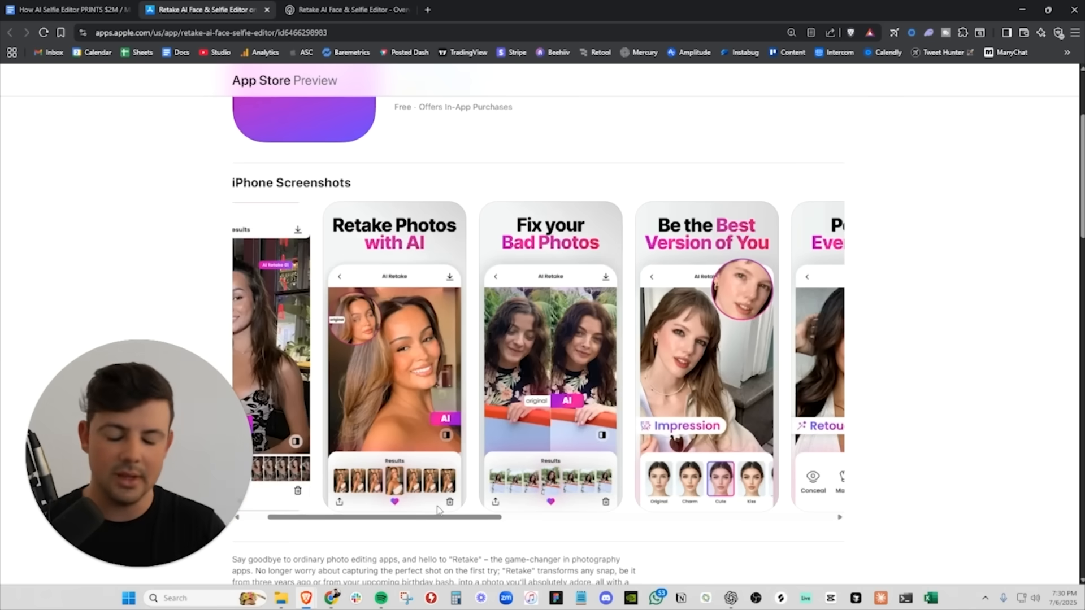
Open The Retake Onboarding link's ScreensDesign page showing the 3-day free trial paywall
{"action": "left_click", "coordinate": [65, 9]}
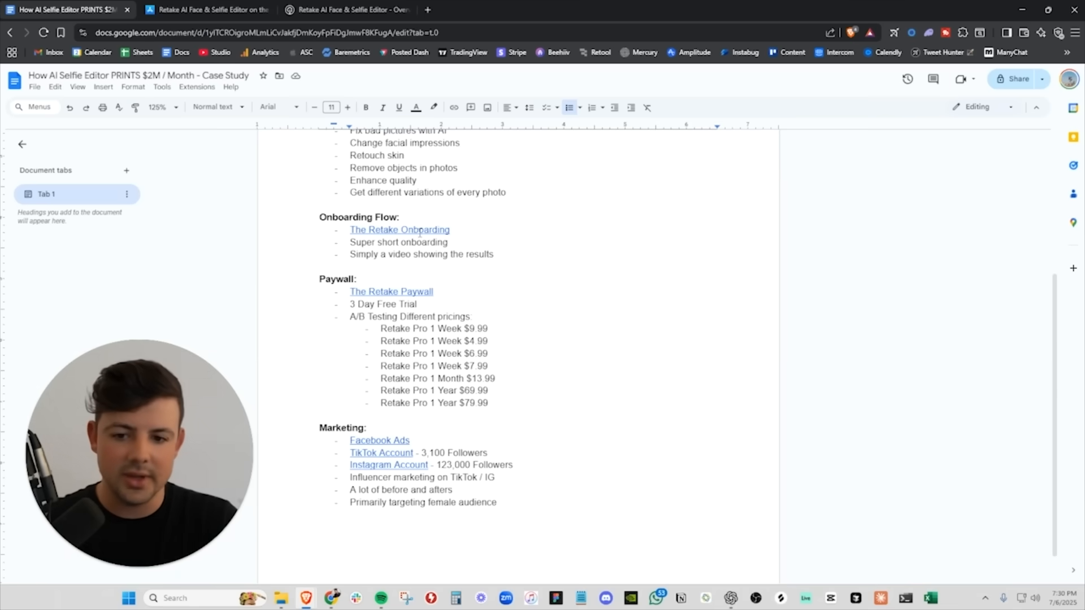
{"action": "mouse_move", "coordinate": [399, 230]}
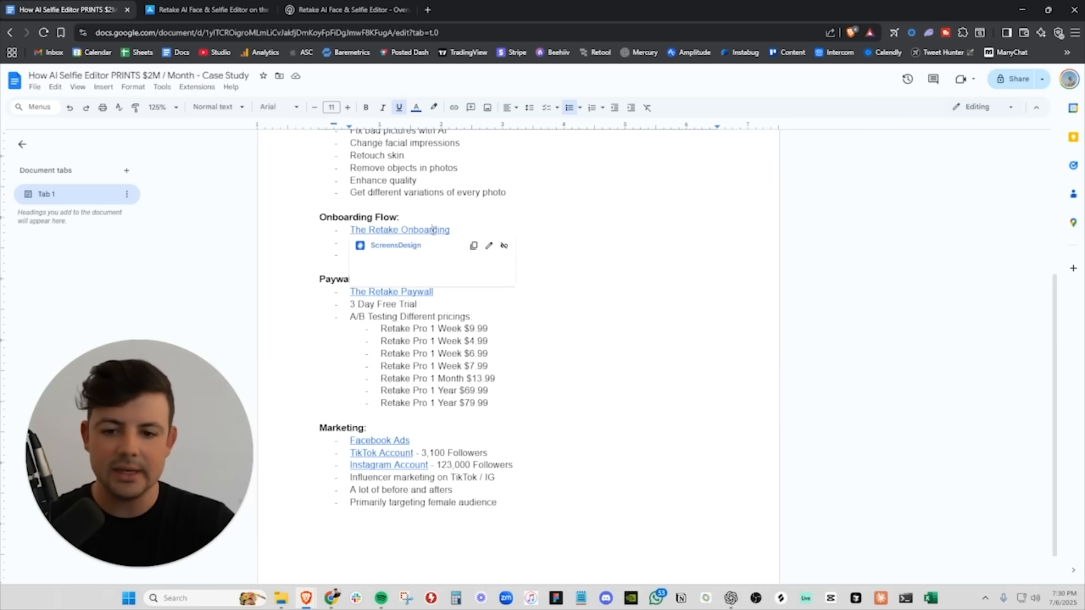
{"action": "left_click", "coordinate": [395, 246]}
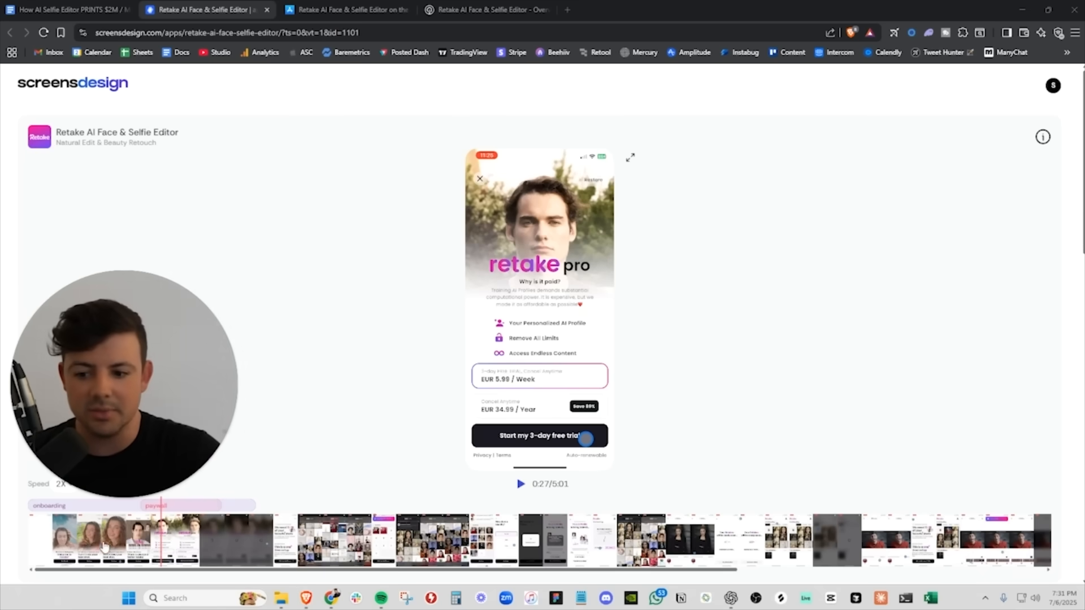
Pause the Retake recording on the paywall, play on to the photo picker, then return to the doc
{"action": "left_click", "coordinate": [106, 539]}
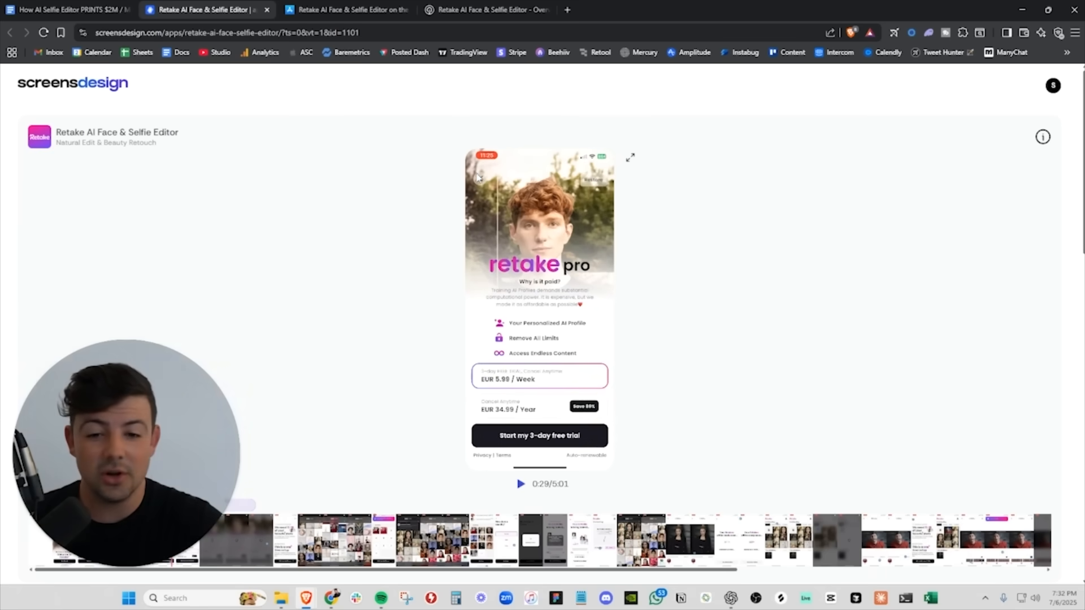
{"action": "mouse_move", "coordinate": [481, 182]}
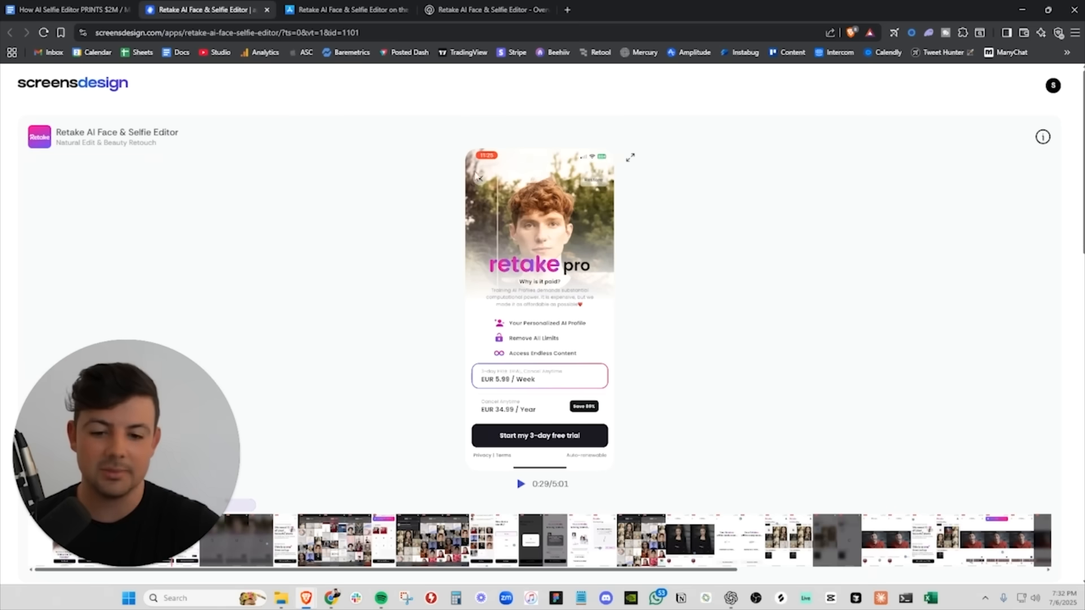
{"action": "mouse_move", "coordinate": [514, 213]}
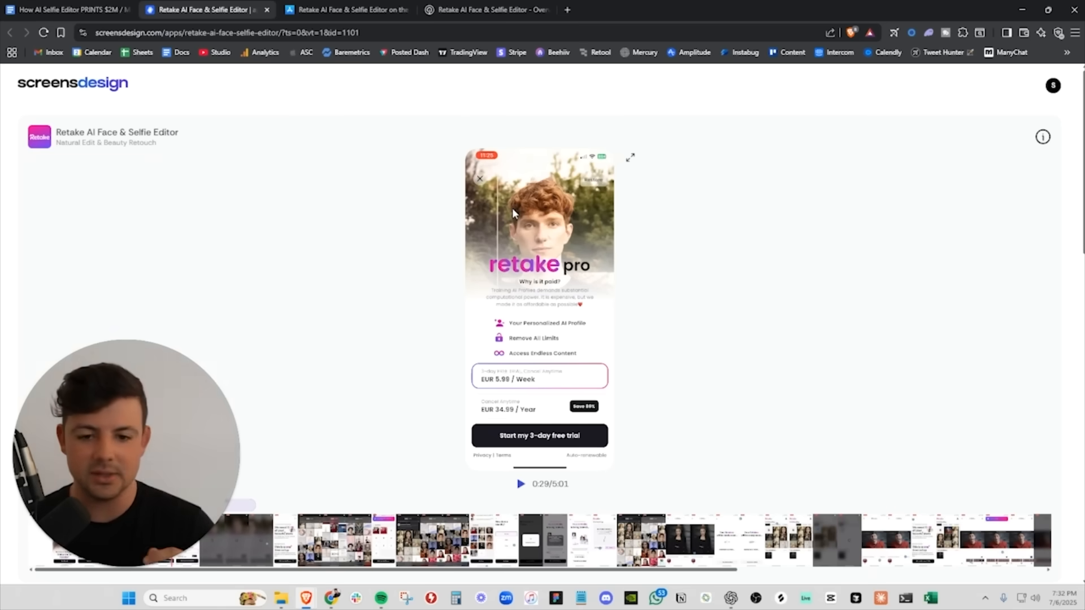
{"action": "mouse_move", "coordinate": [487, 174]}
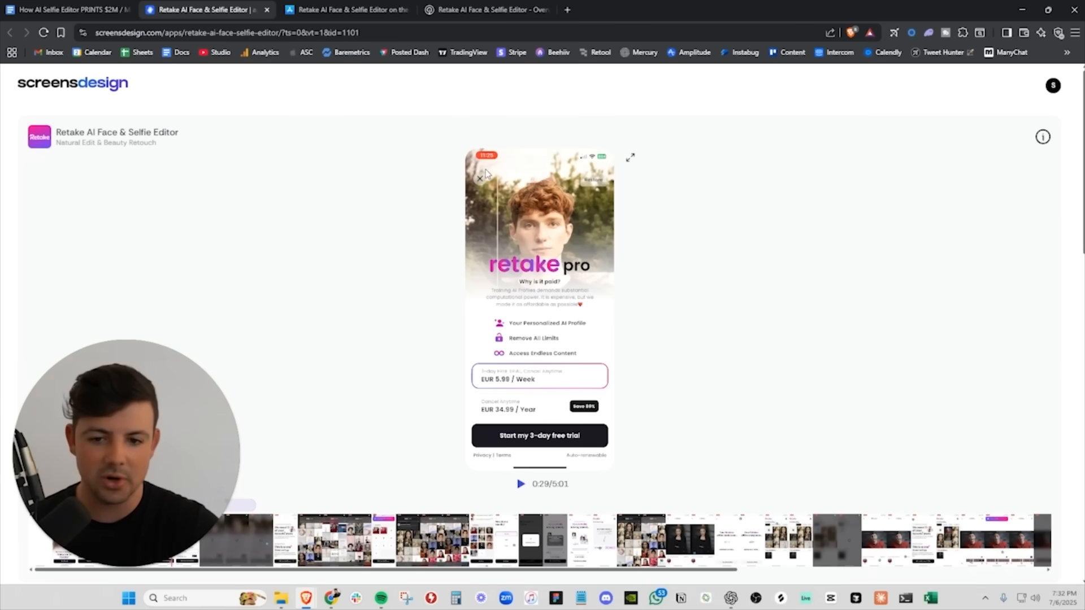
{"action": "mouse_move", "coordinate": [555, 339]}
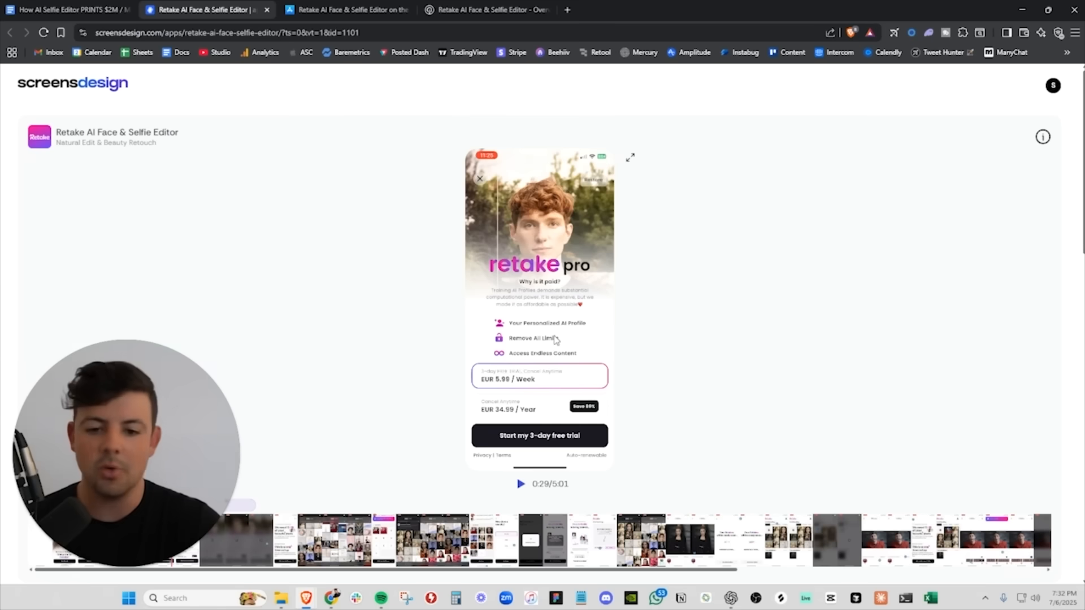
{"action": "mouse_move", "coordinate": [515, 346]}
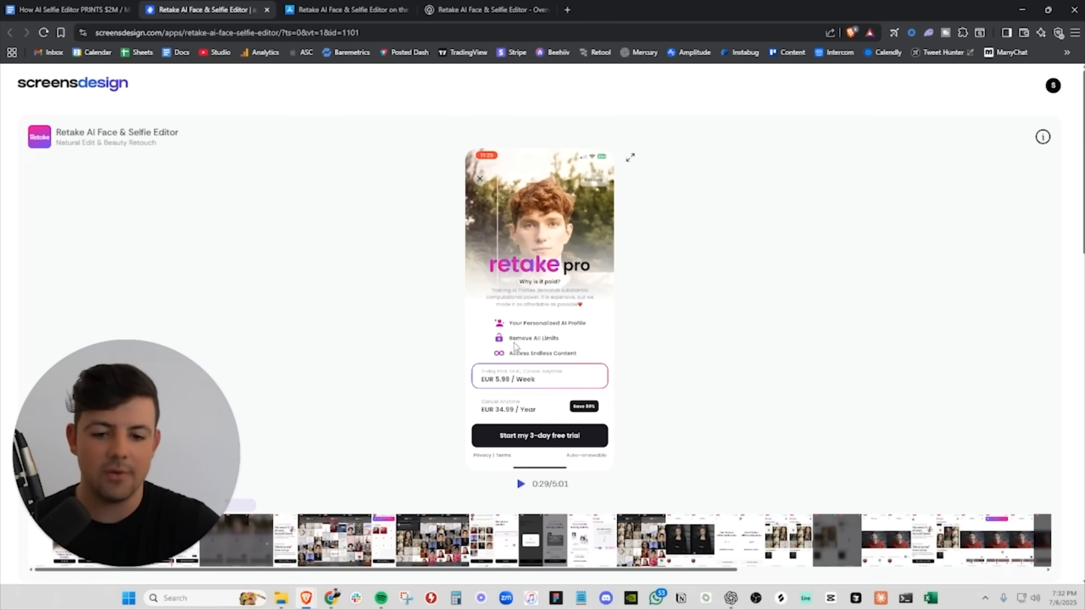
{"action": "mouse_move", "coordinate": [539, 391]}
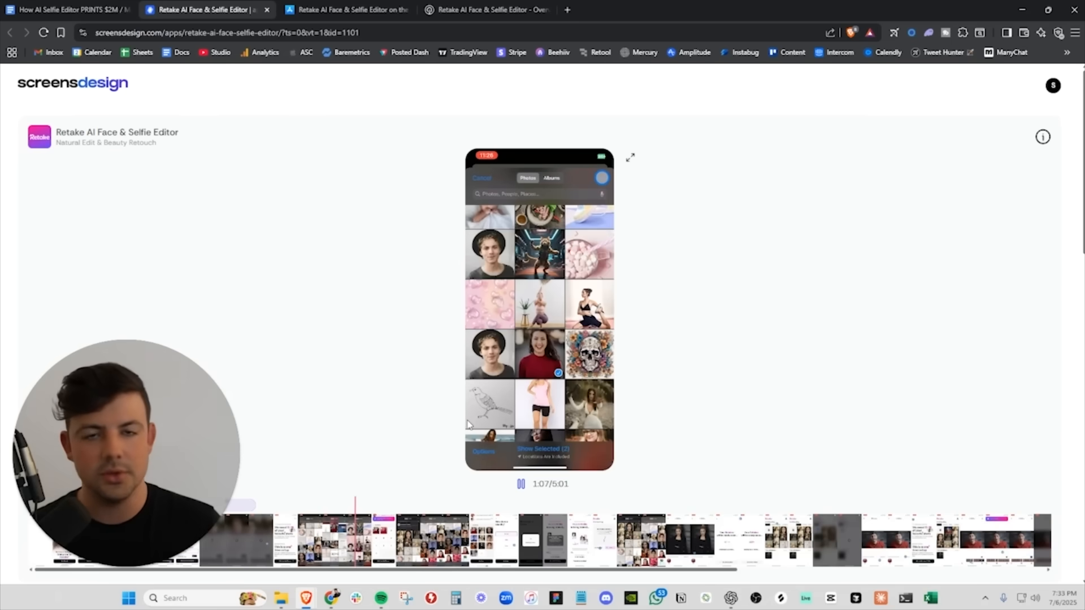
{"action": "left_click", "coordinate": [65, 10]}
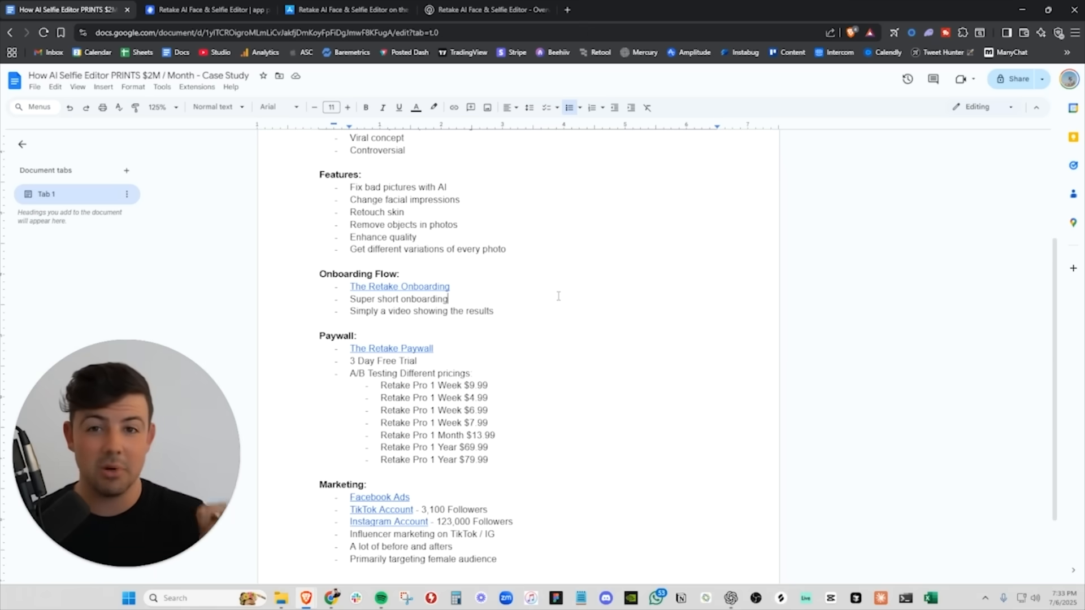
Scroll up to highlight the 'fix bad pictures' feature, then down to the A/B-tested paywall prices
{"action": "scroll", "scroll_direction": "up", "scroll_amount": 3}
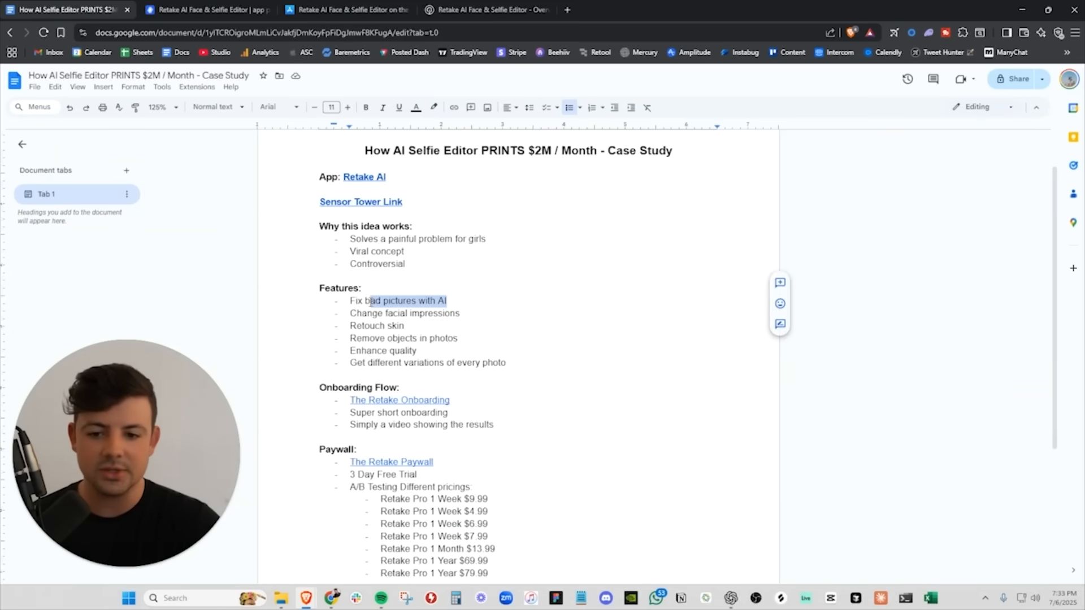
{"action": "left_click", "coordinate": [402, 326]}
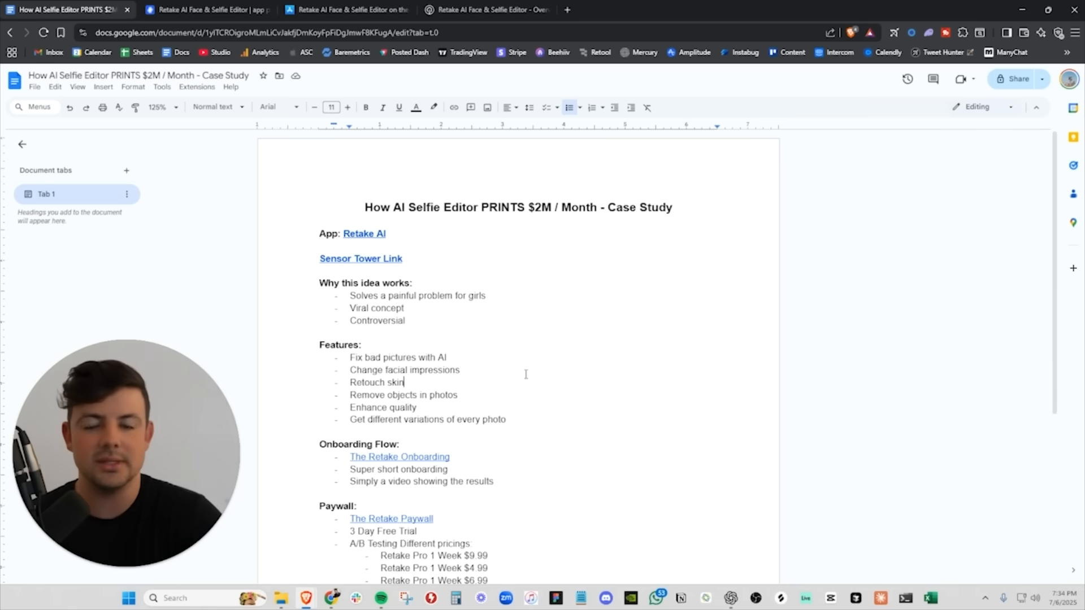
{"action": "scroll", "scroll_direction": "down", "scroll_amount": 3}
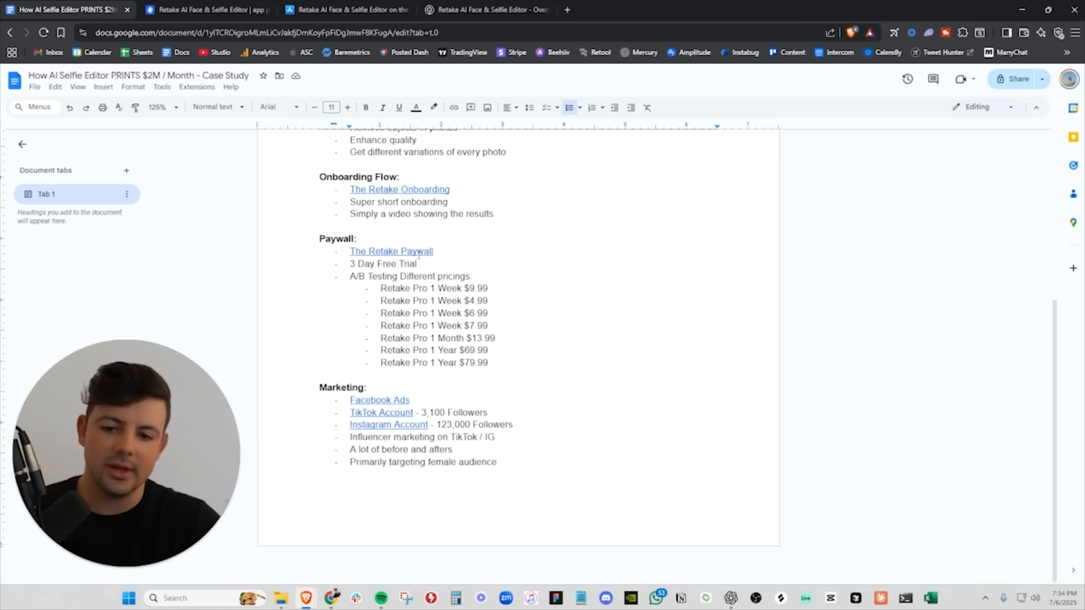
View the Retake paywall (€5.99 weekly, €34.99 yearly), then highlight and deselect the Month $13.99 price
{"action": "left_click", "coordinate": [208, 10]}
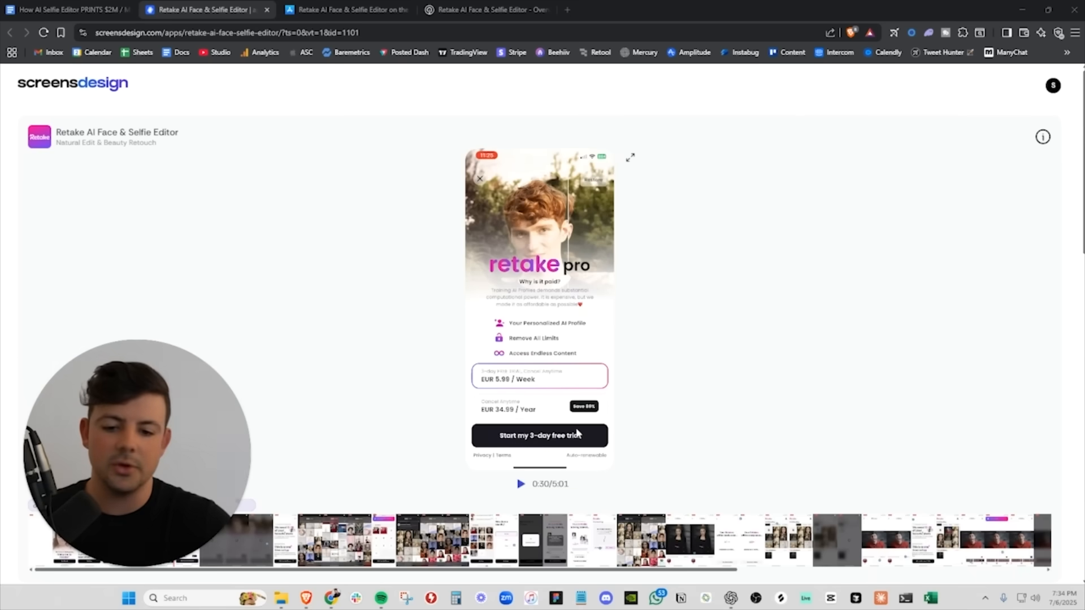
{"action": "left_click", "coordinate": [66, 10]}
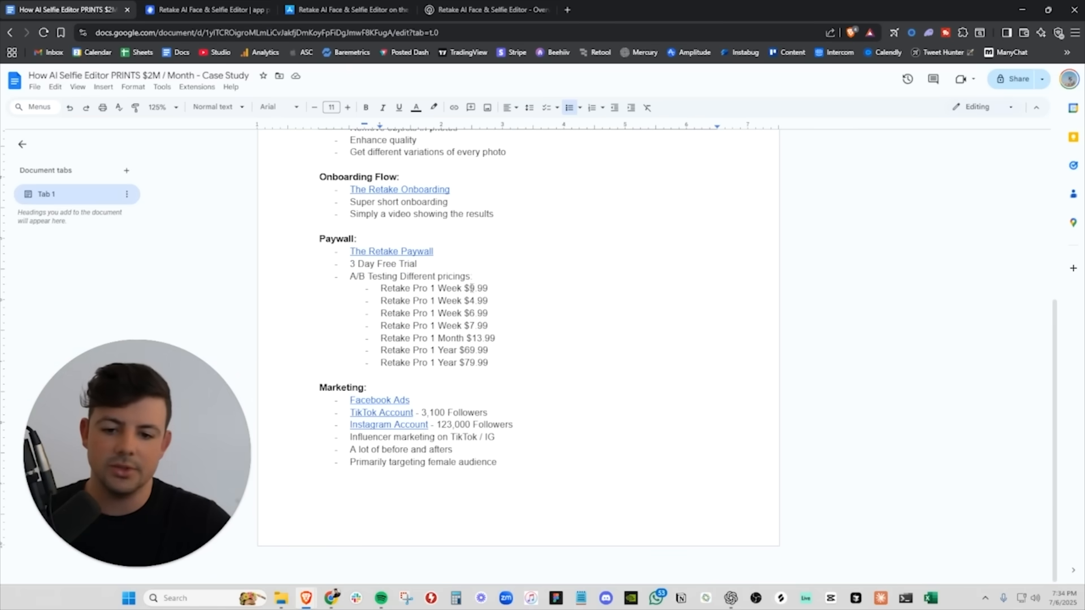
{"action": "double_click", "coordinate": [456, 337]}
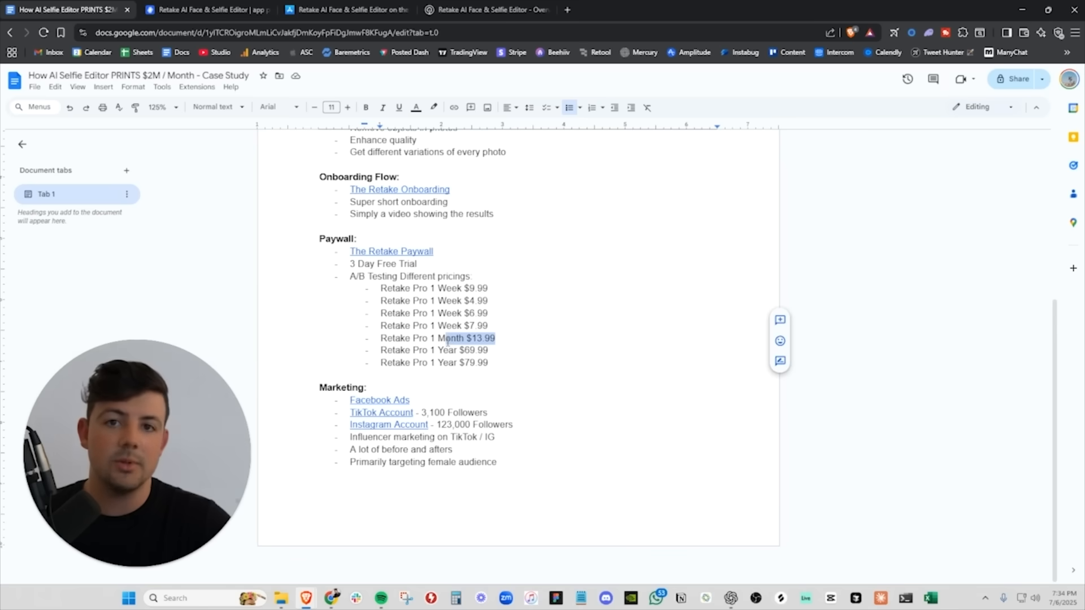
{"action": "left_click", "coordinate": [487, 349]}
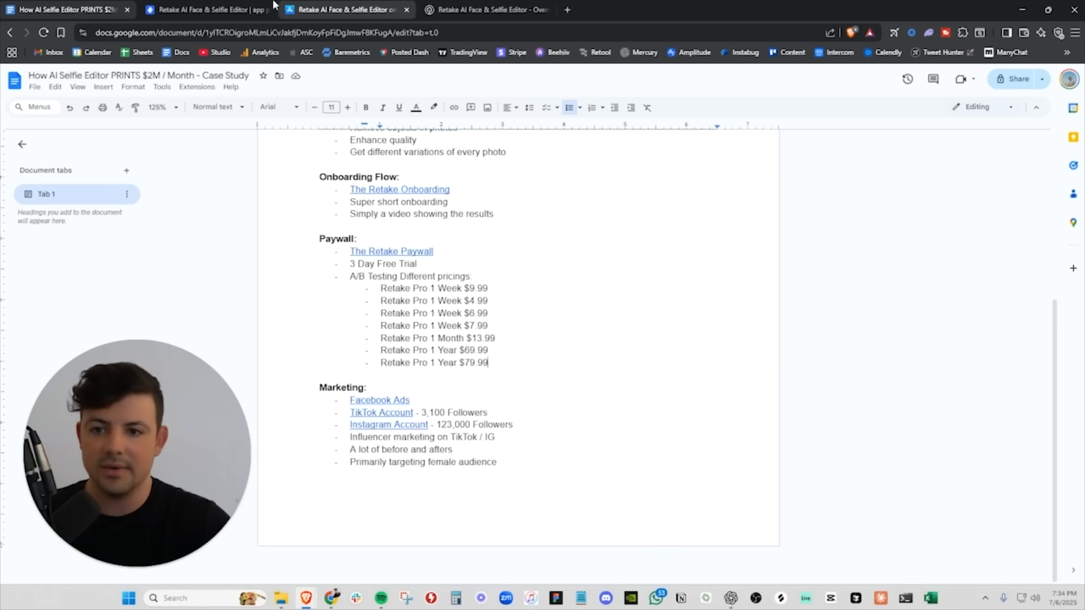
Pause the ScreensDesign paywall video, scroll through the app screens grid, and return to the doc
{"action": "left_click", "coordinate": [208, 9]}
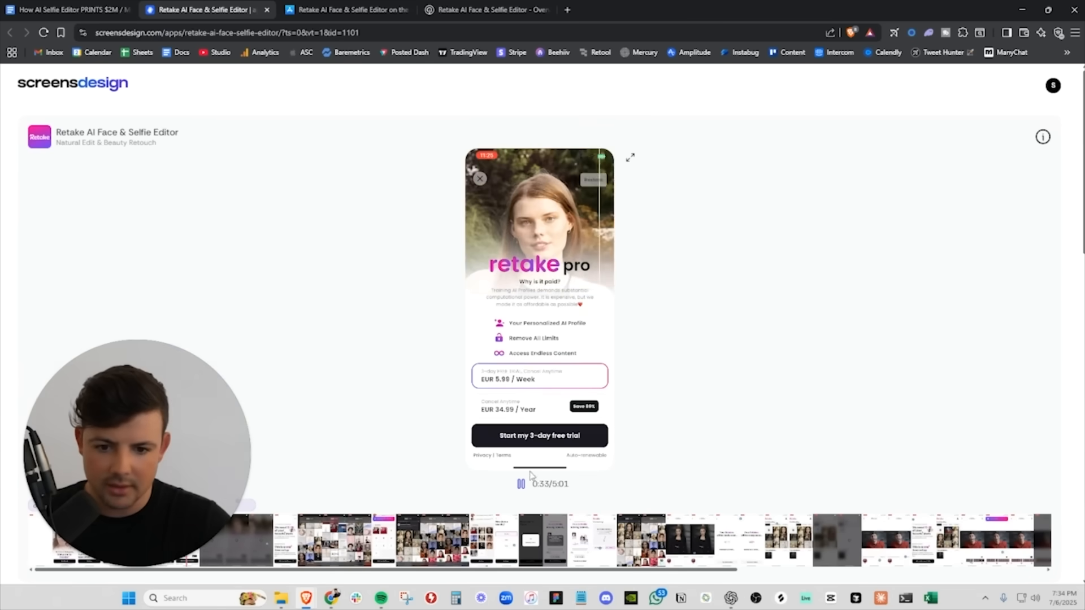
{"action": "left_click", "coordinate": [520, 484]}
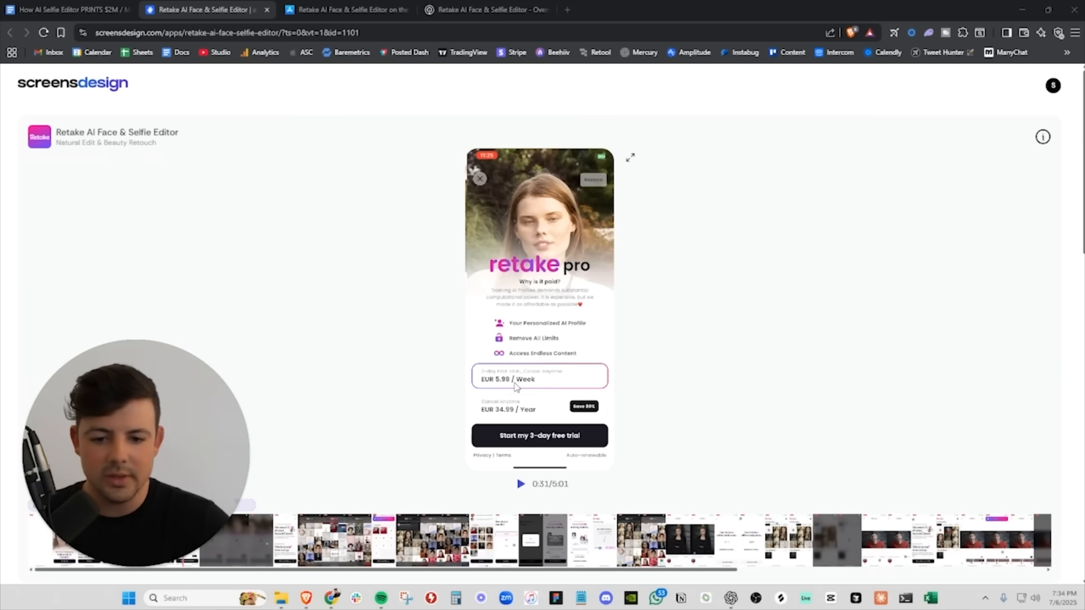
{"action": "mouse_move", "coordinate": [515, 340]}
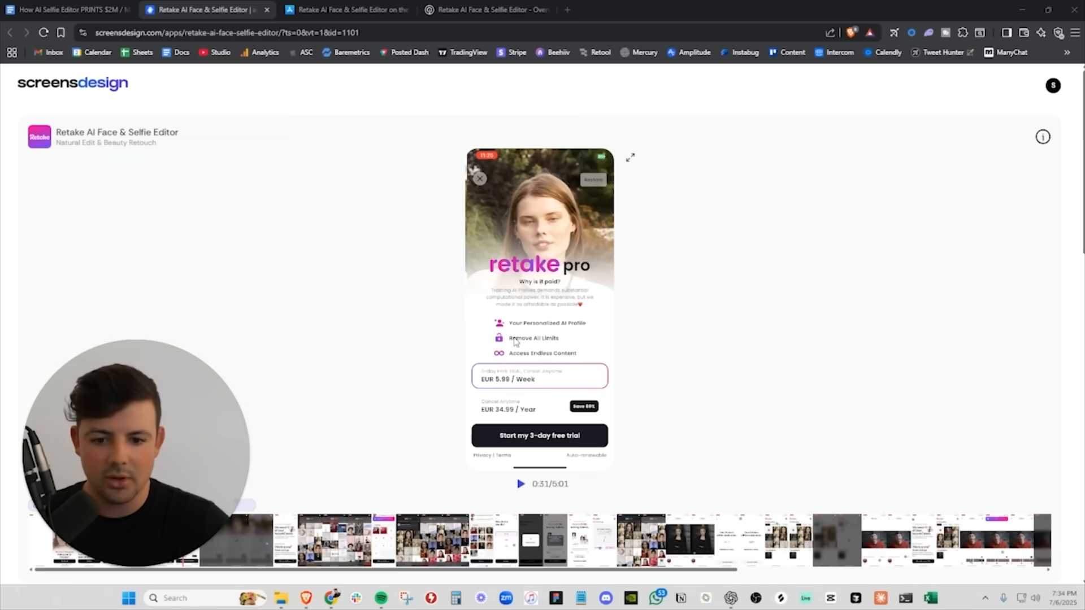
{"action": "mouse_move", "coordinate": [511, 404]}
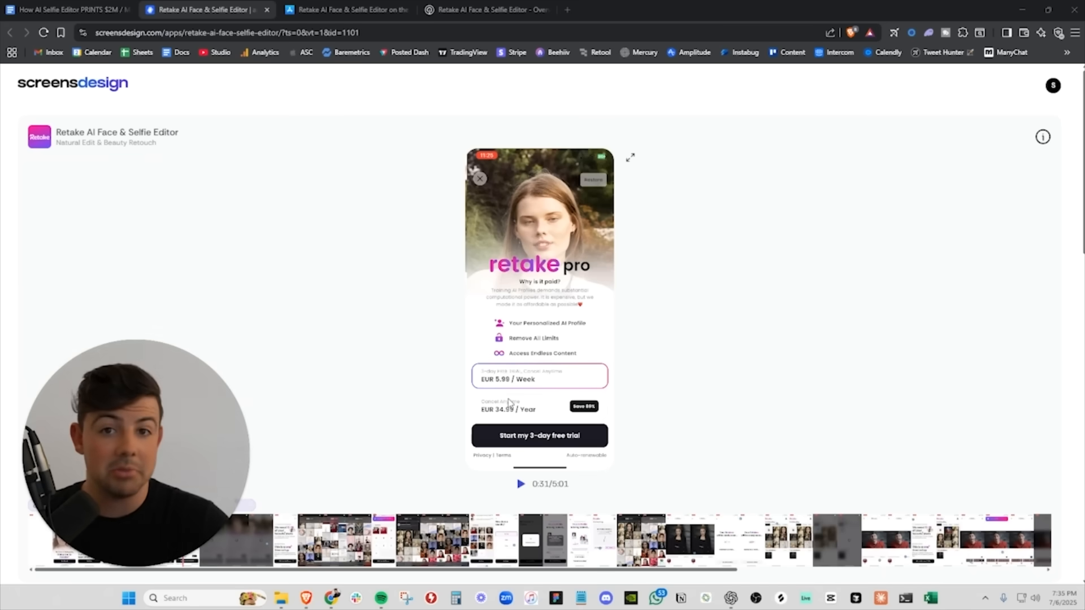
{"action": "scroll", "scroll_direction": "down", "scroll_amount": 3}
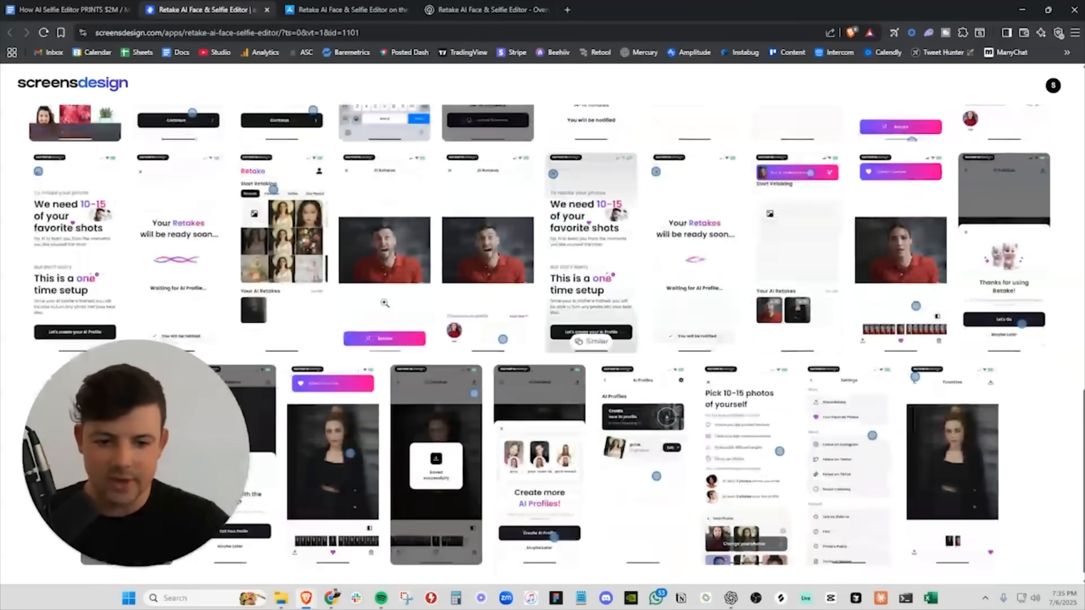
{"action": "left_click", "coordinate": [66, 10]}
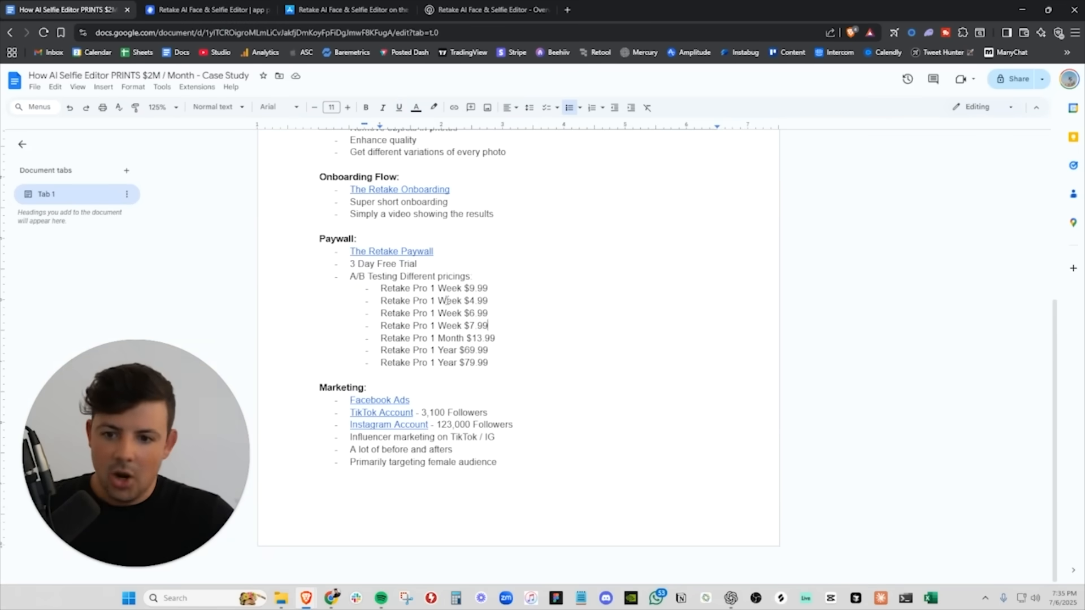
{"action": "scroll", "scroll_direction": "up", "scroll_amount": 3}
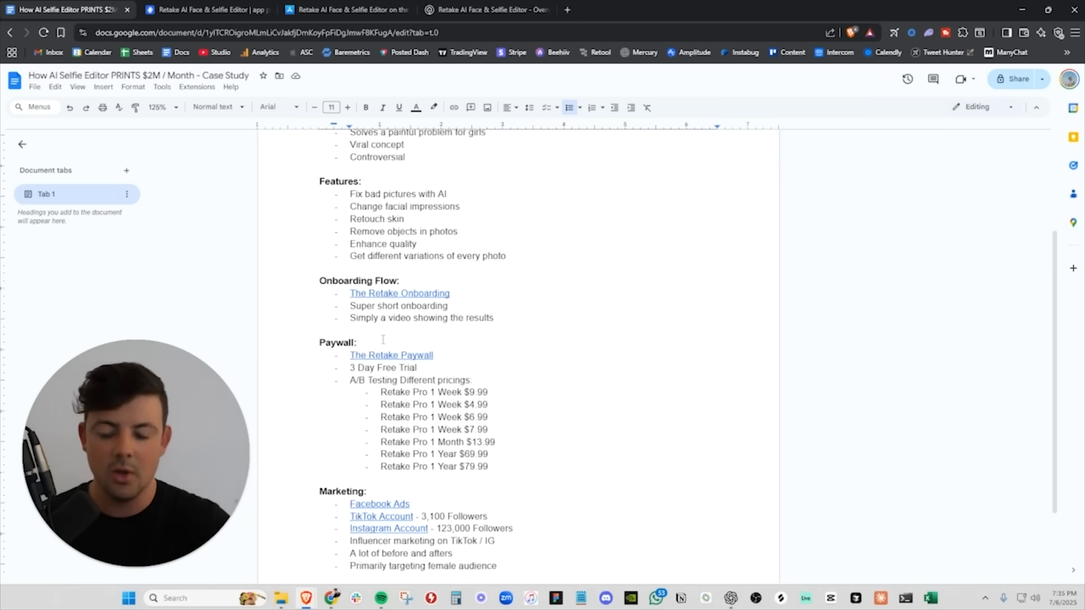
{"action": "scroll", "scroll_direction": "down", "scroll_amount": 3}
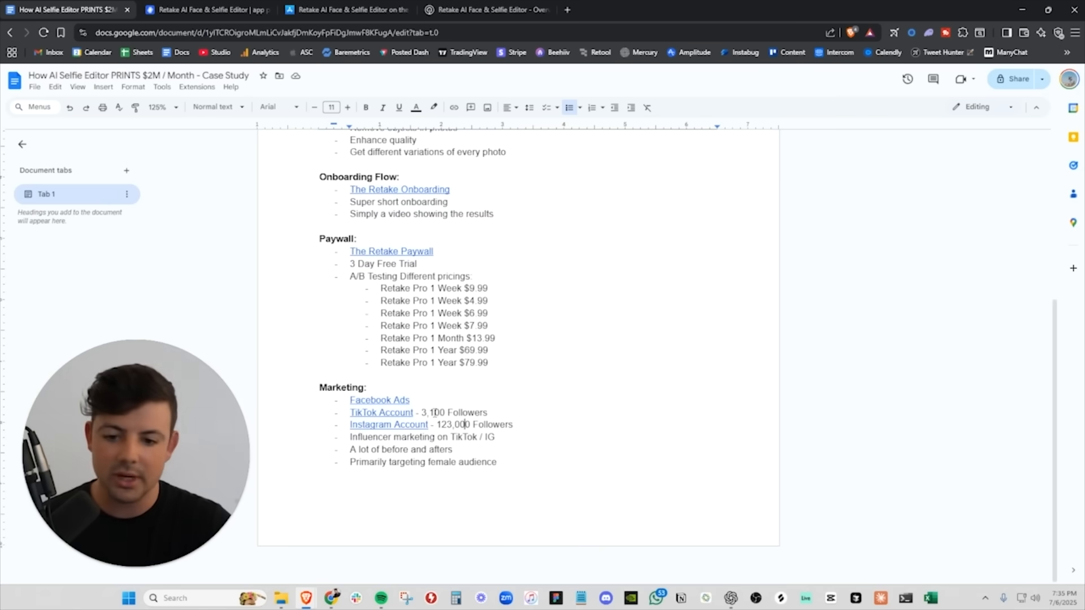